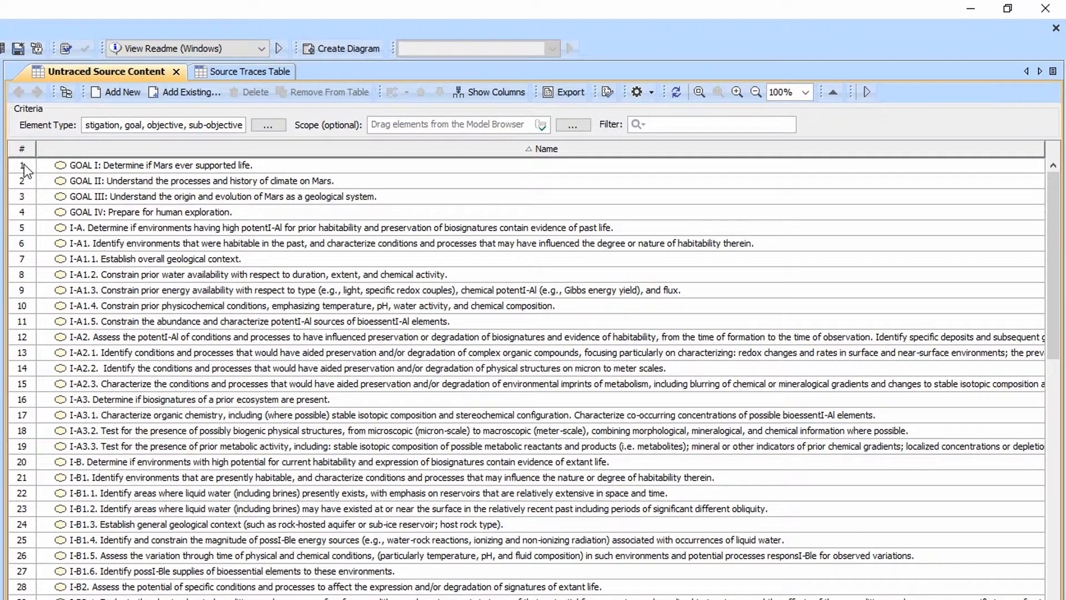
Check the empty Source Traces Table, then return to the Untraced Source Content list.
click(223, 70)
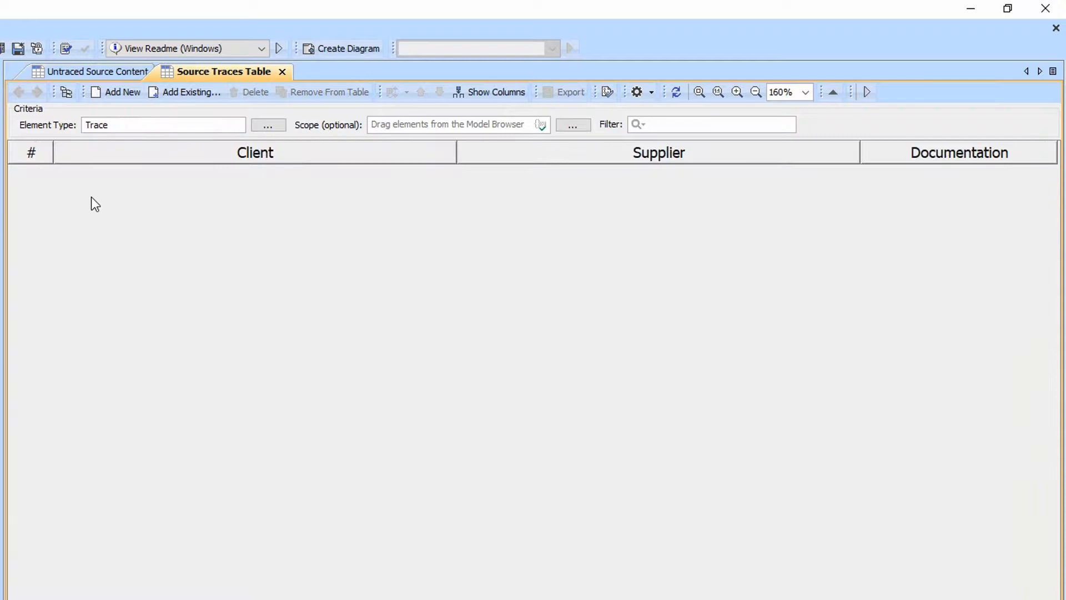
click(95, 72)
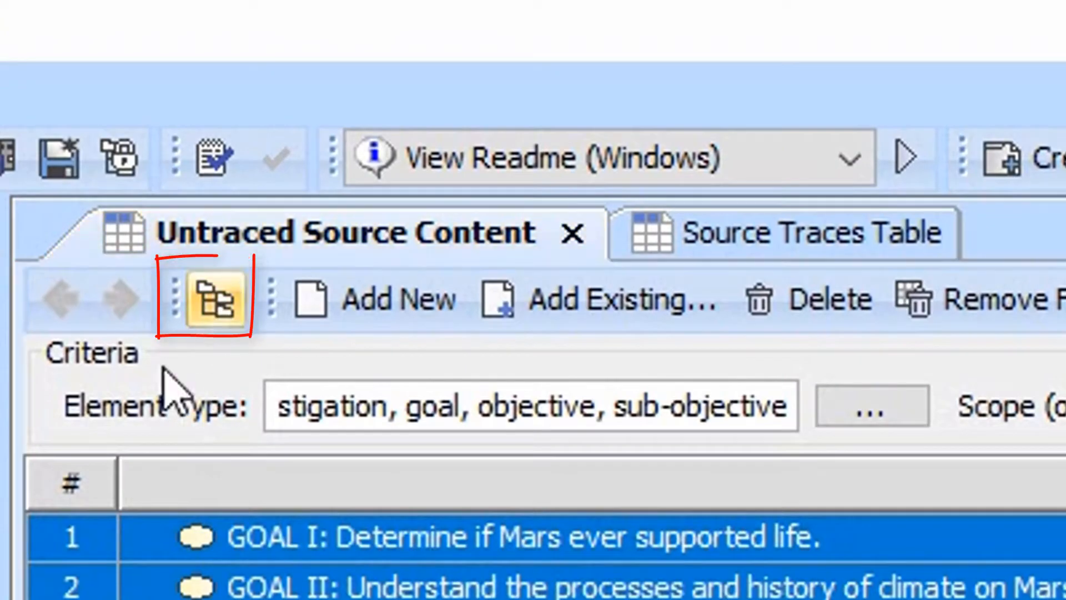
Create outgoing Trace relations from the selected goals to Mars Science Goals under Other Source Material.
click(216, 300)
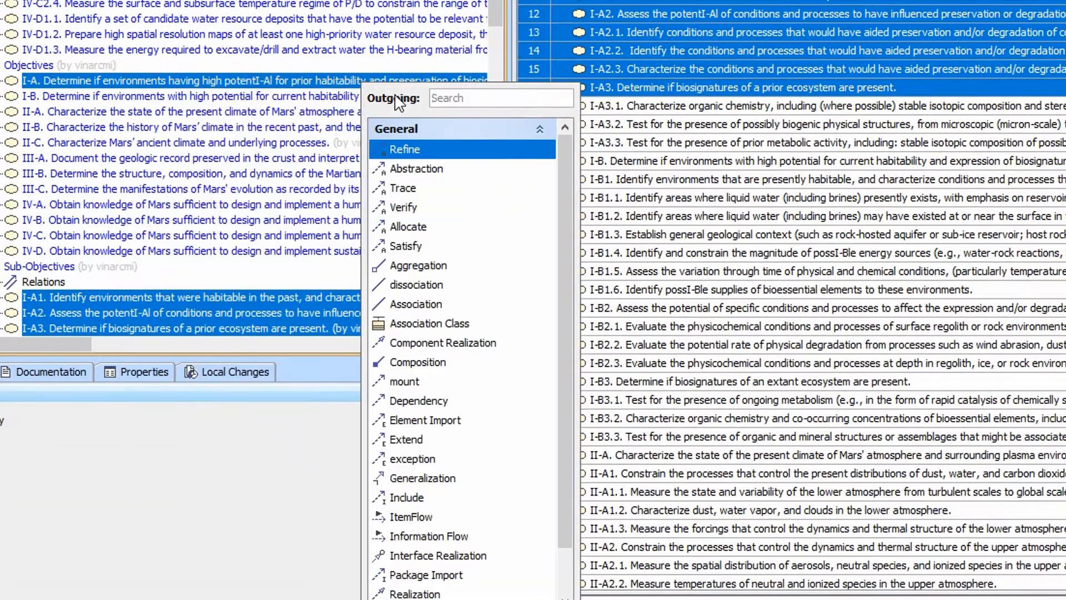
text(trace)
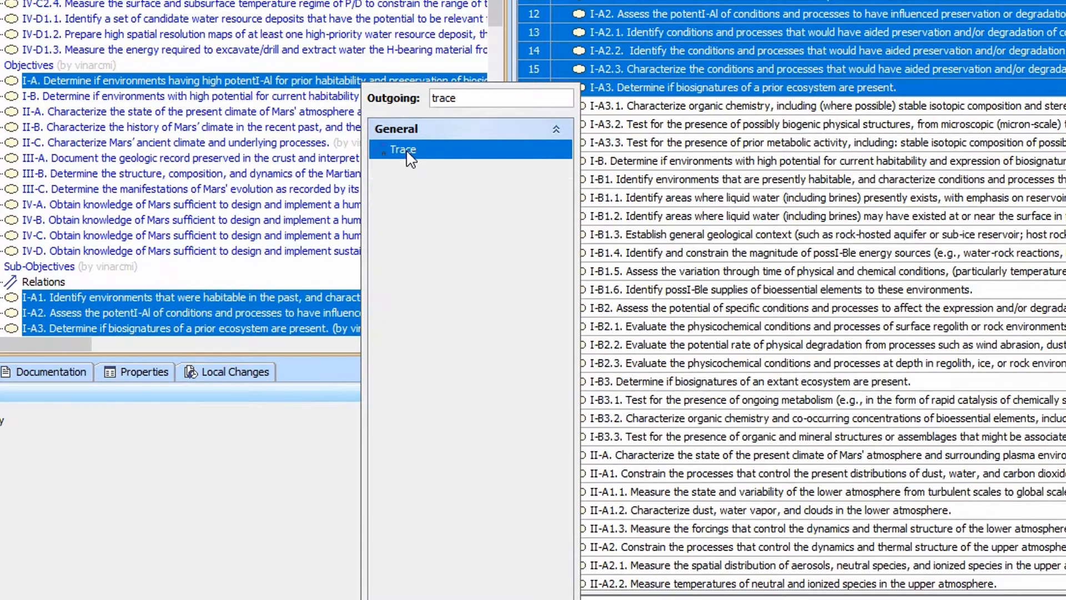
click(404, 150)
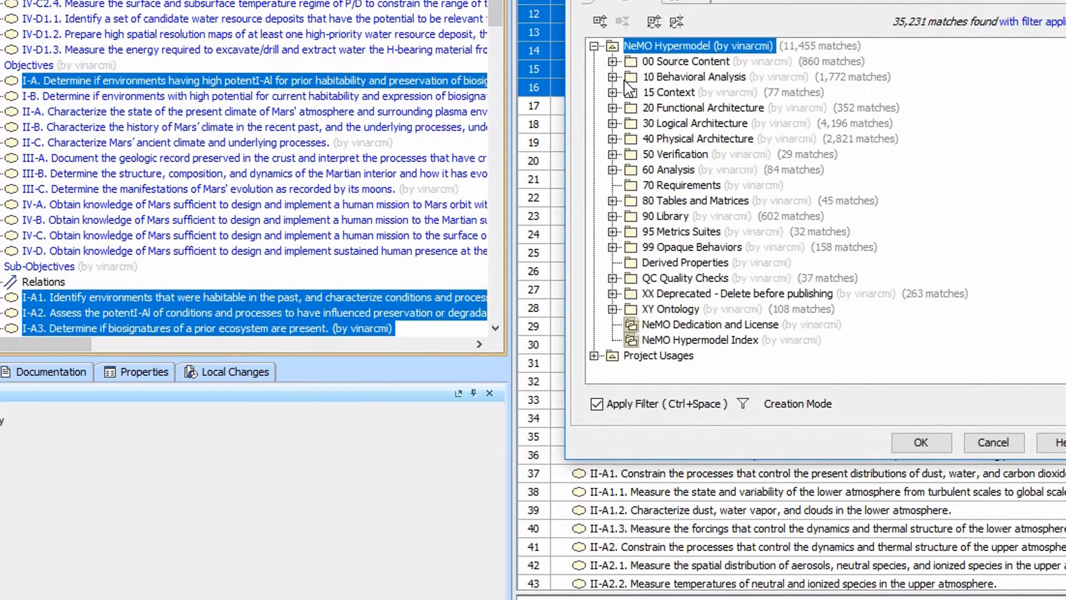
click(611, 61)
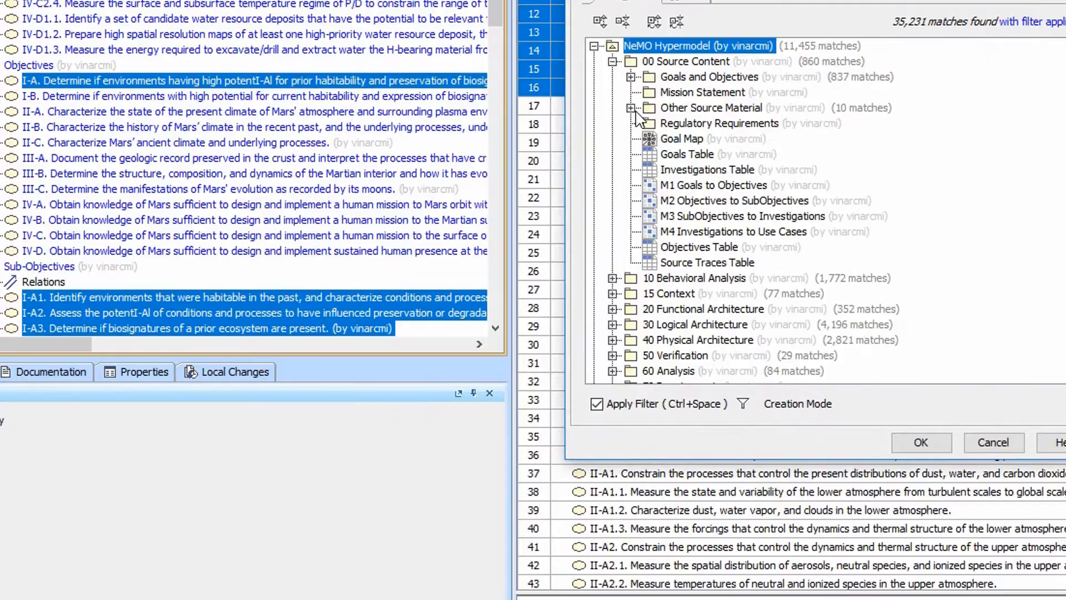
click(631, 107)
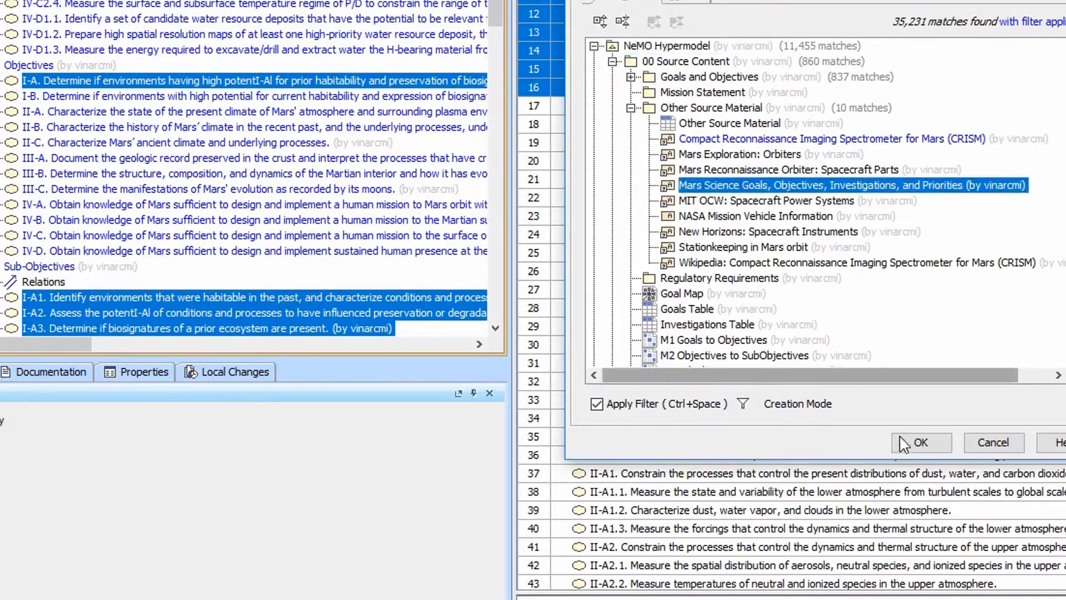
click(920, 443)
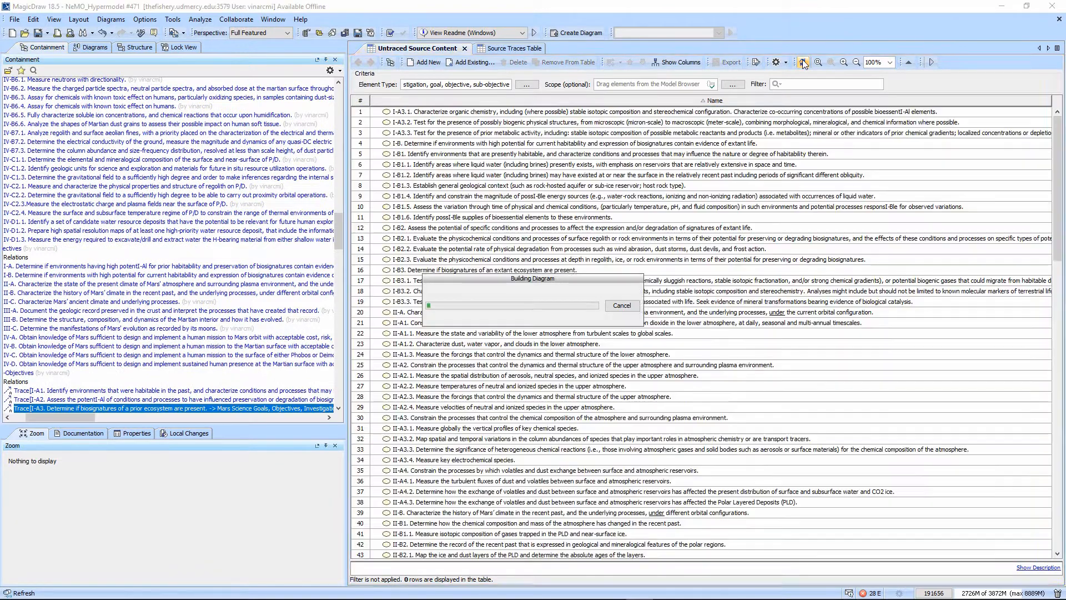
Review the 16 new traces, then go back to the 138 untraced items.
click(508, 47)
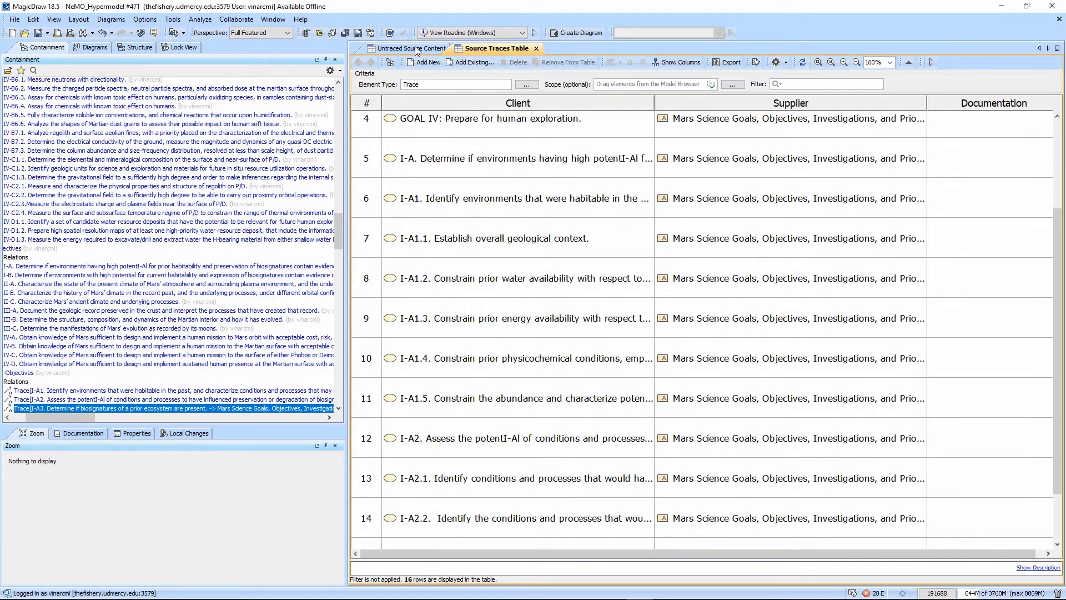
click(411, 48)
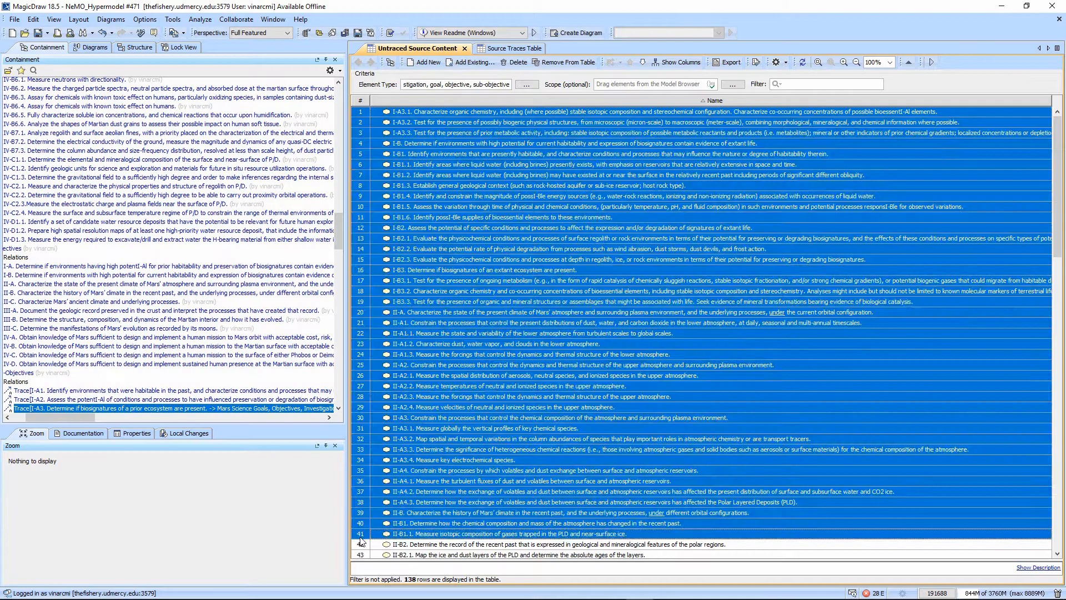
Add Trace relations from the remaining untraced objectives to the Mars Science Goals document.
scroll(down, 3)
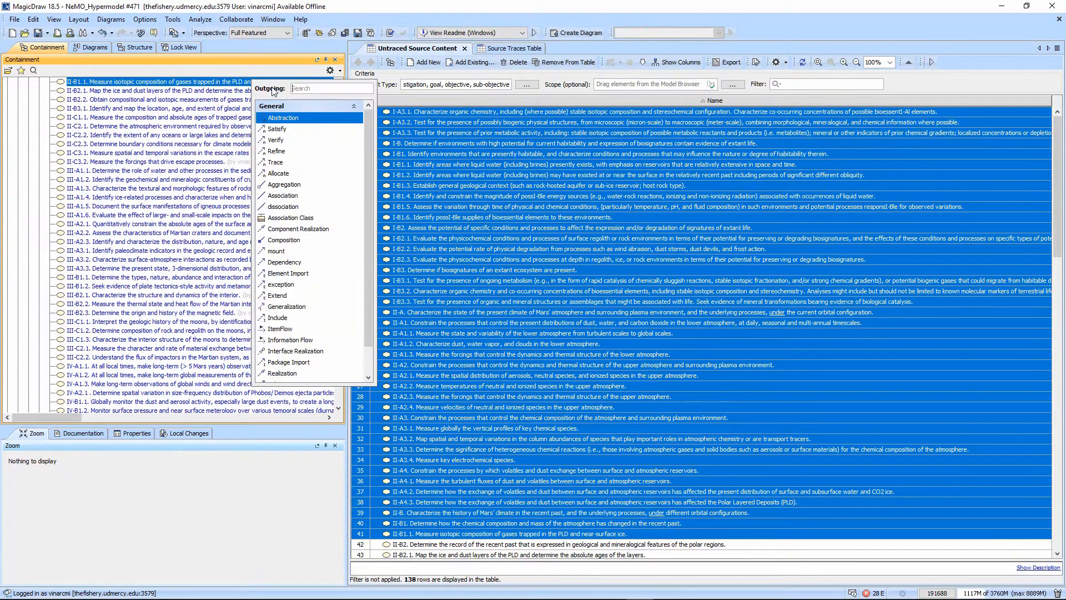
text(trace)
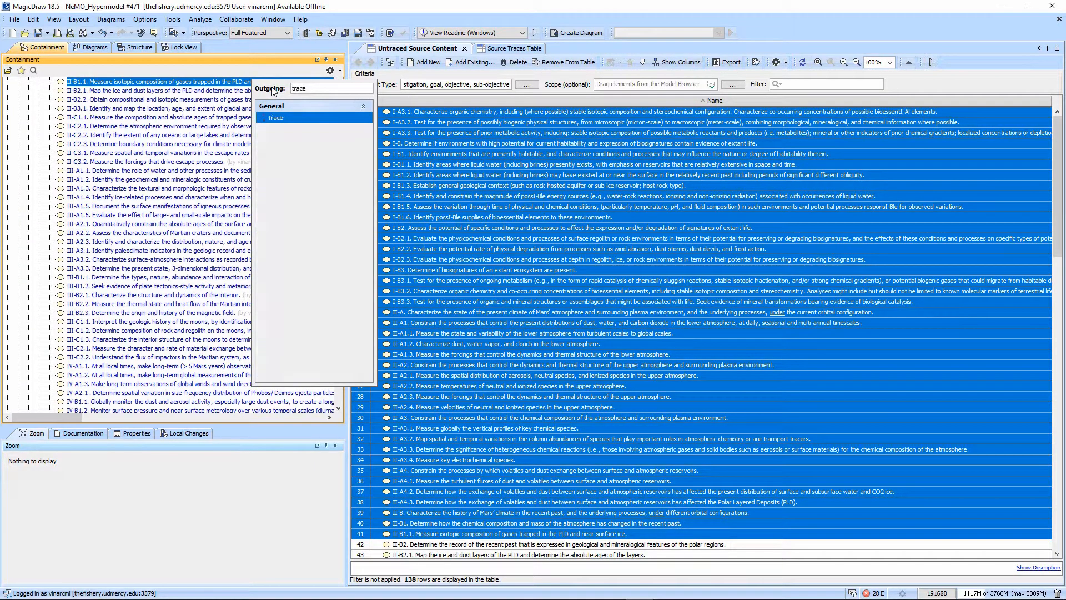
click(275, 118)
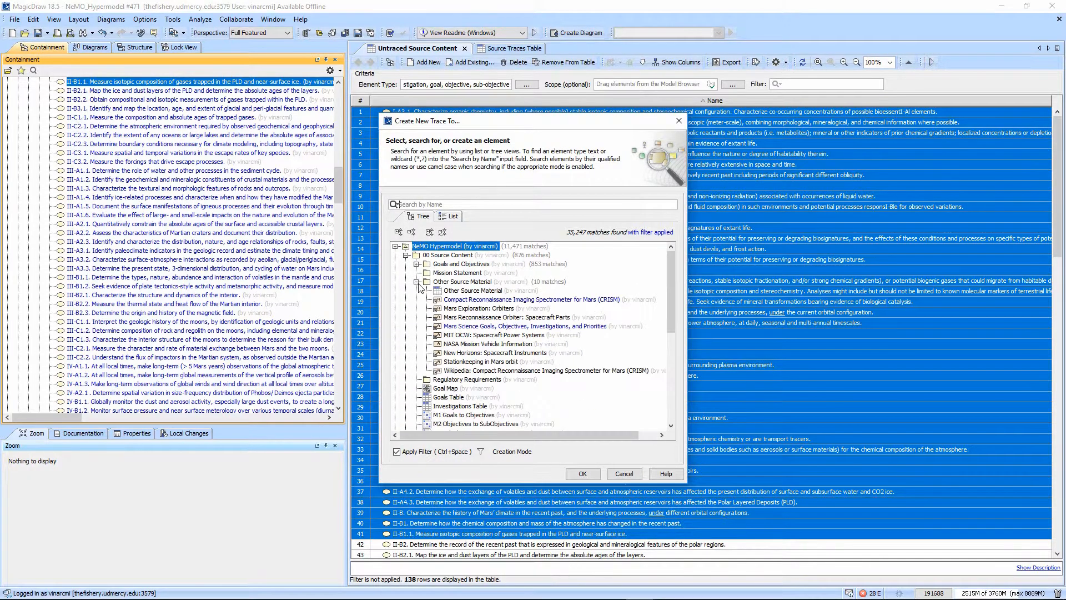
click(530, 326)
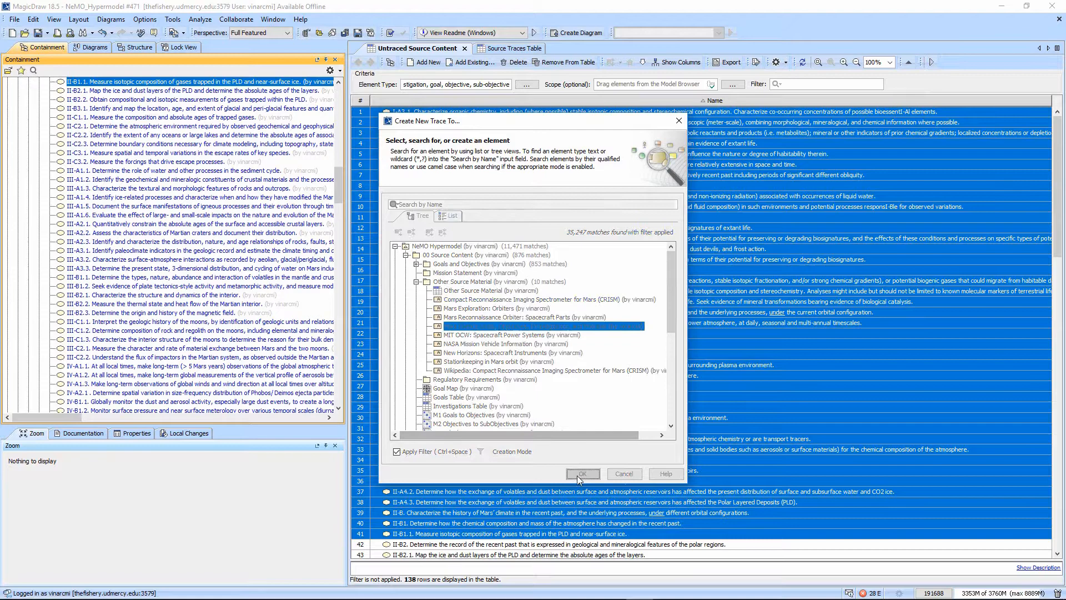
click(581, 474)
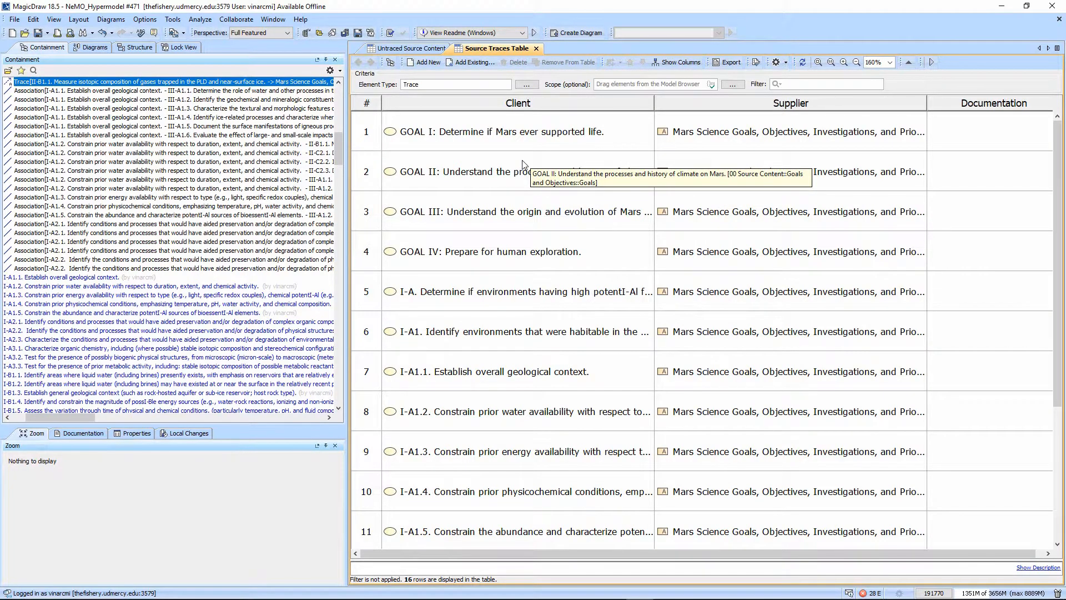
Select the GOAL I trace's Documentation cell in the Source Traces Table.
click(991, 131)
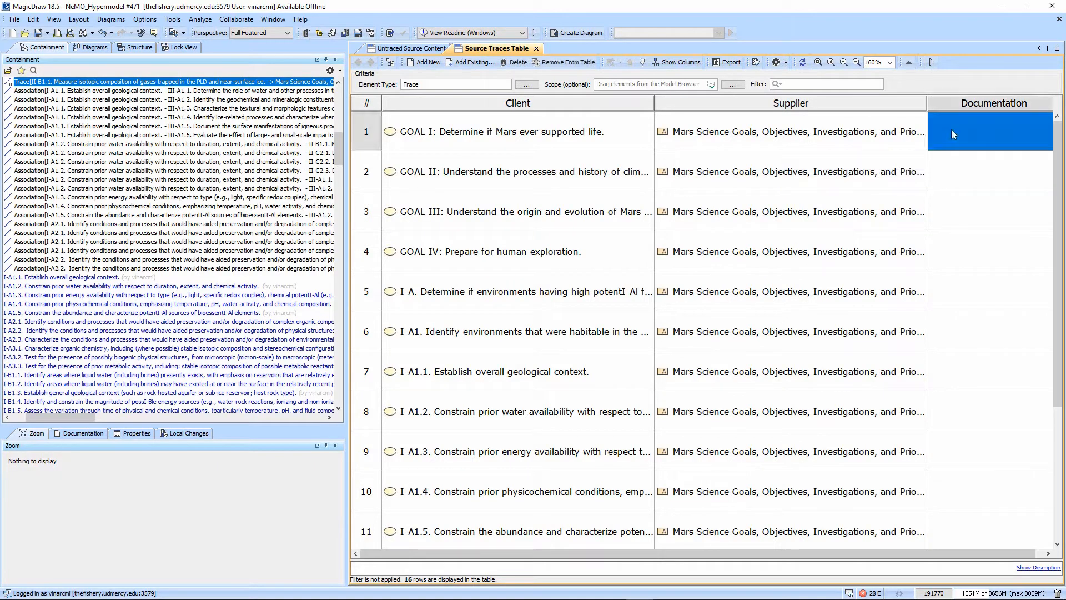